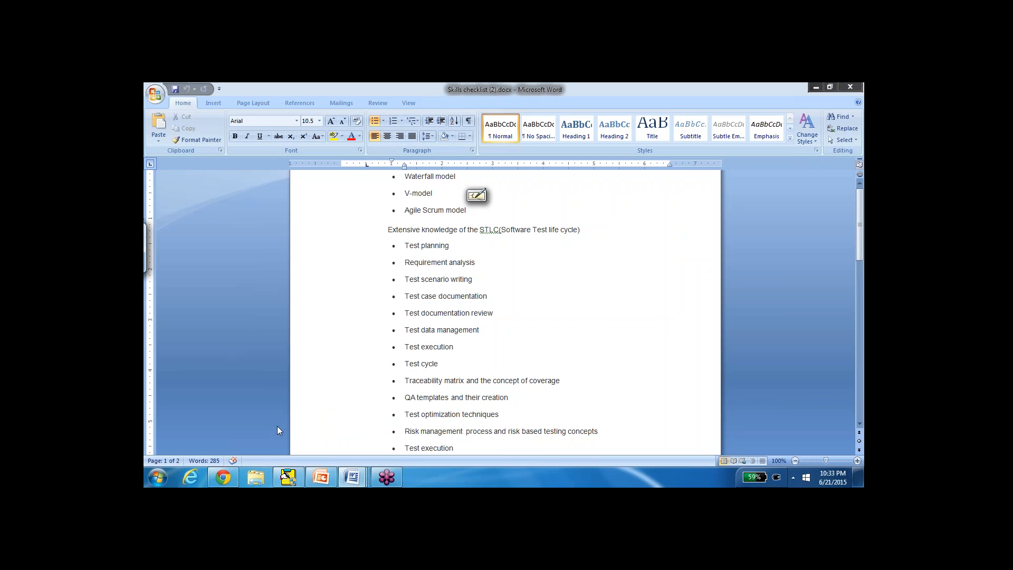
# - Move from the Word checklist to GoToTraining's My Trainings page with the QA job application session
pyautogui.click(454, 177)
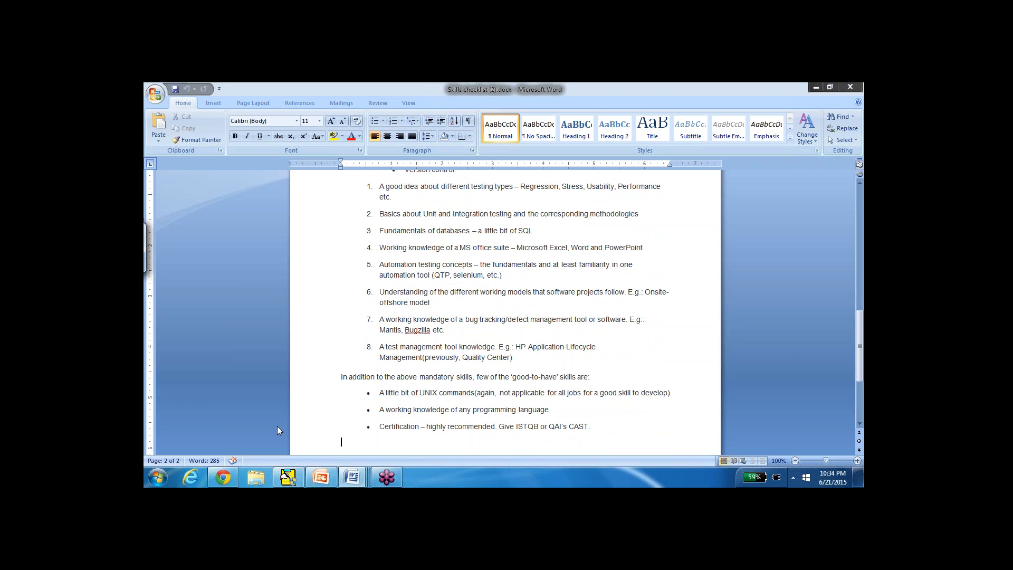
pyautogui.scroll(3)
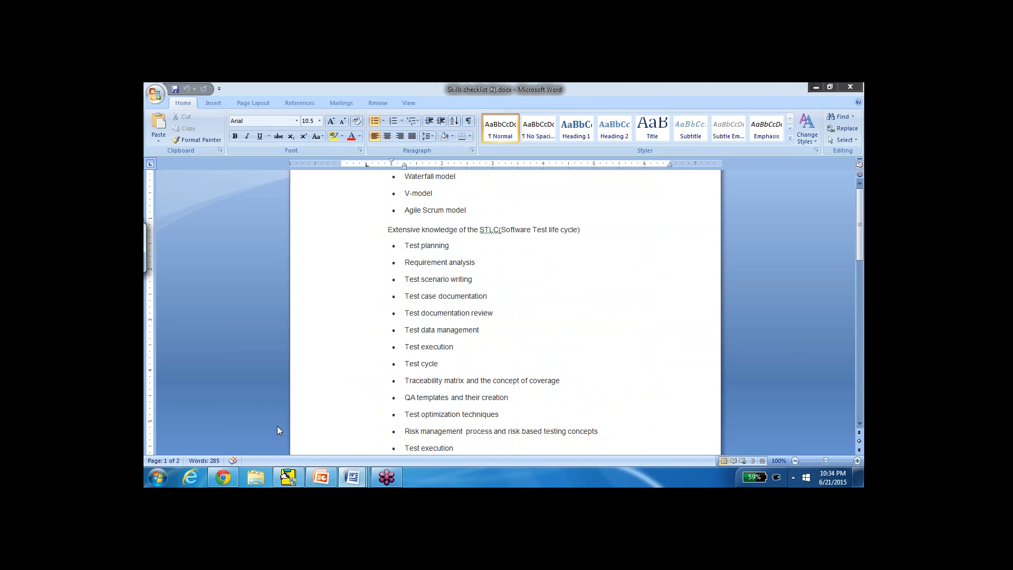
pyautogui.click(455, 175)
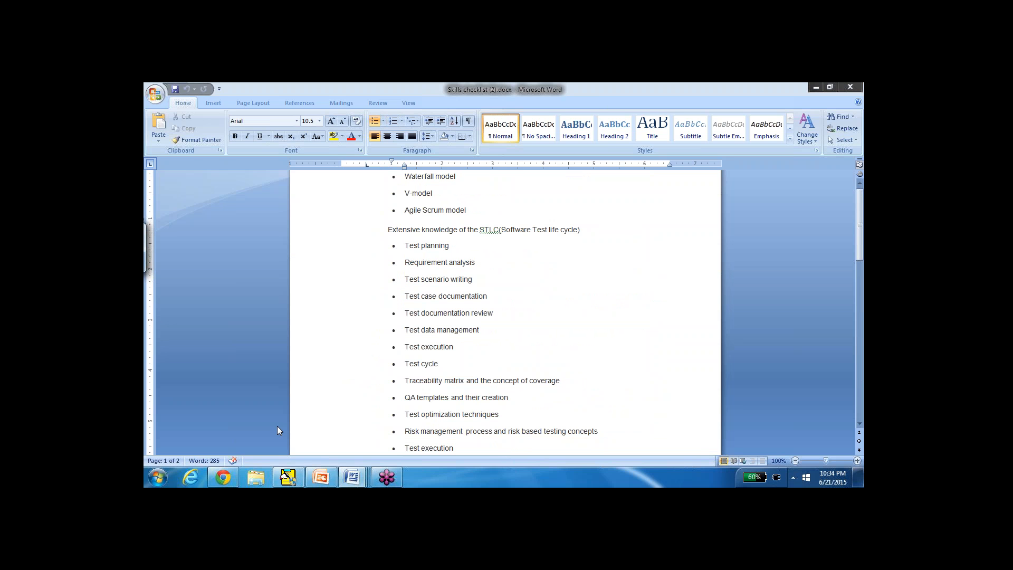
pyautogui.click(455, 176)
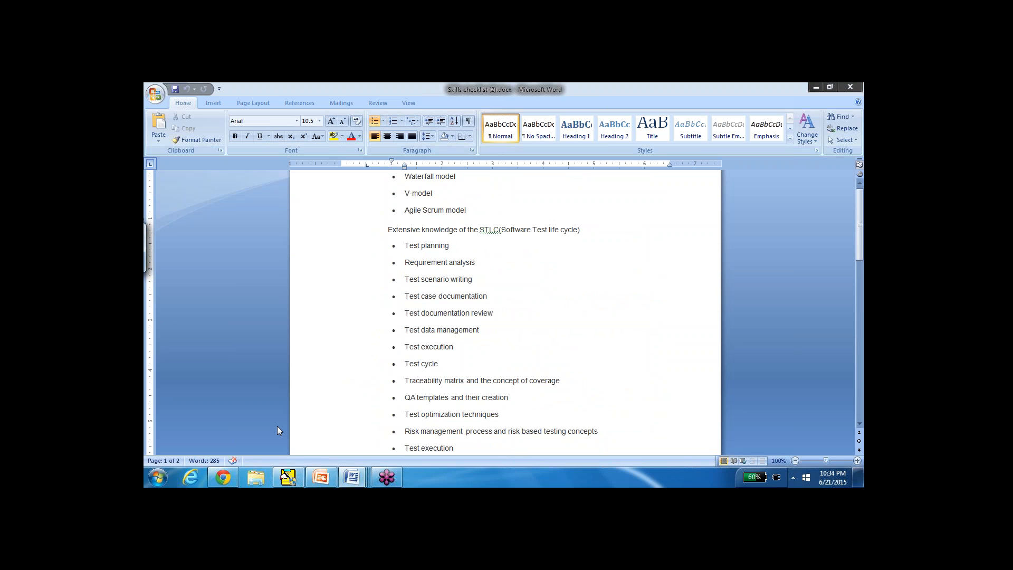
pyautogui.click(455, 176)
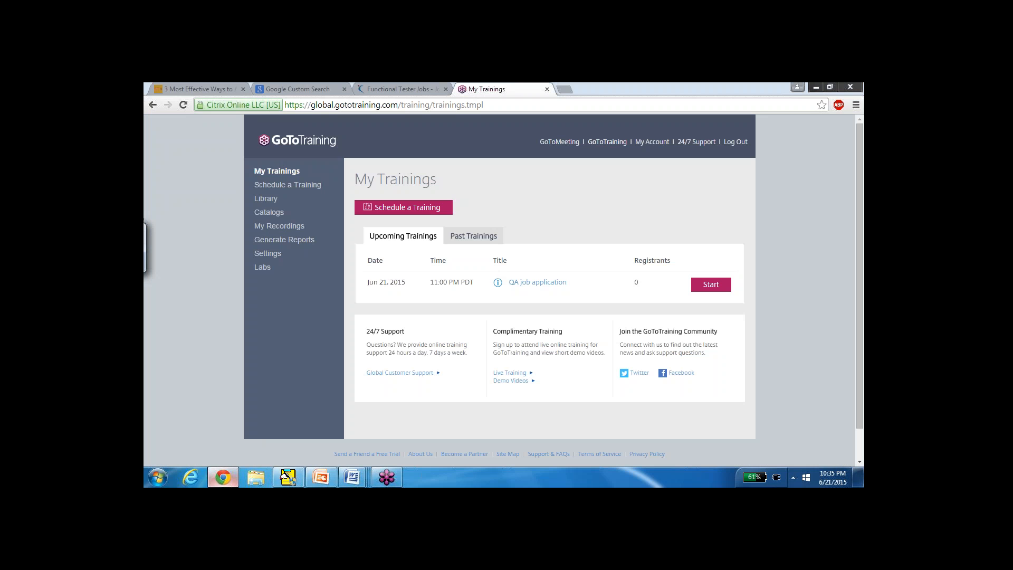
# - Bring up the softwaretestinghelp article with the sample QA testing job cover letter
pyautogui.click(193, 89)
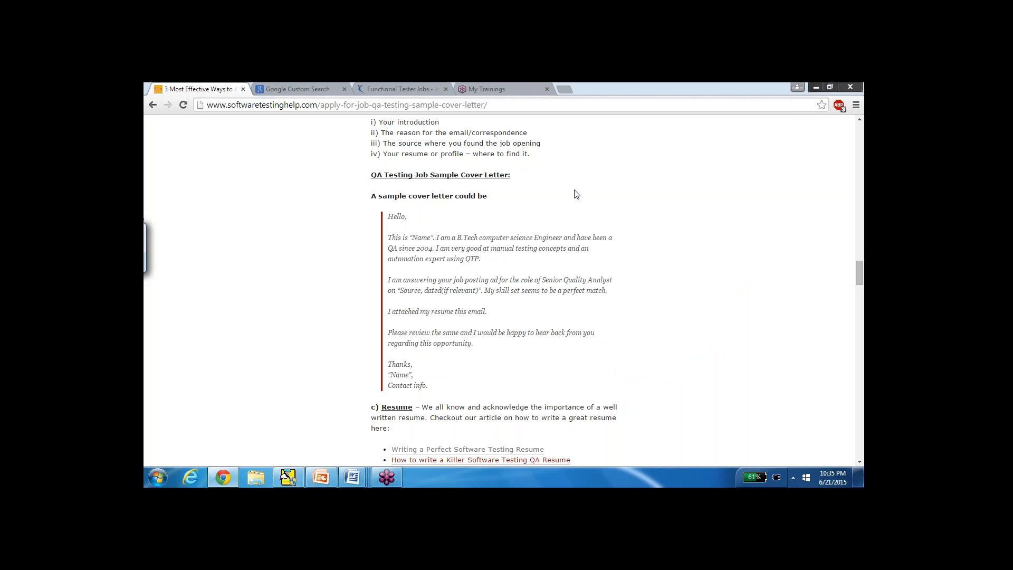
pyautogui.moveTo(551, 232)
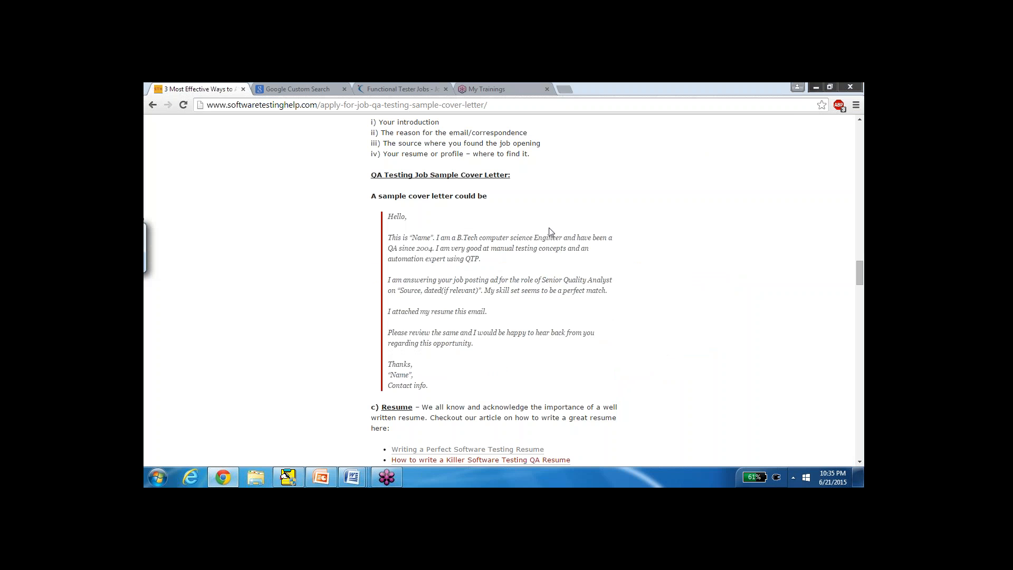
pyautogui.moveTo(466, 271)
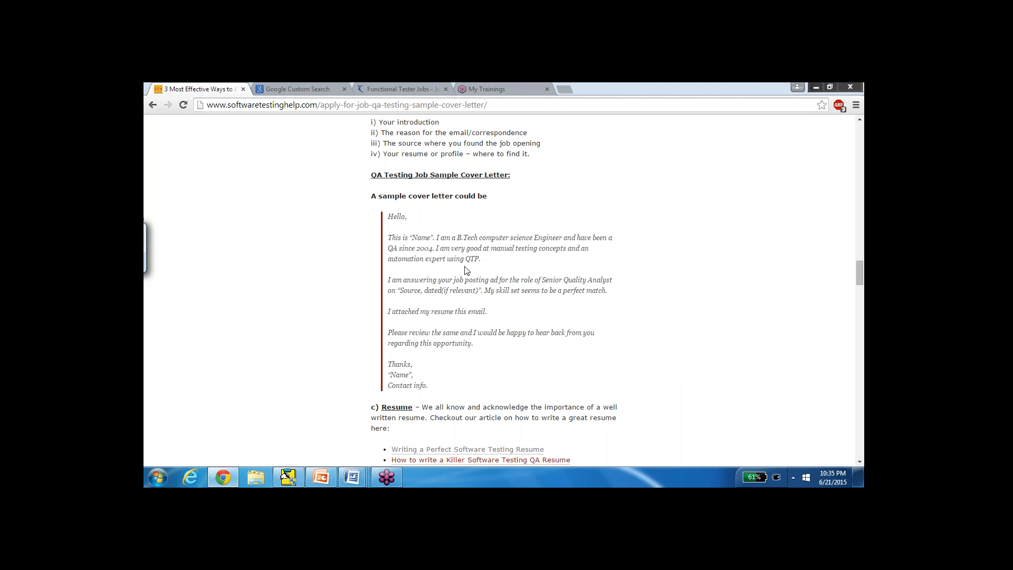
pyautogui.moveTo(365, 452)
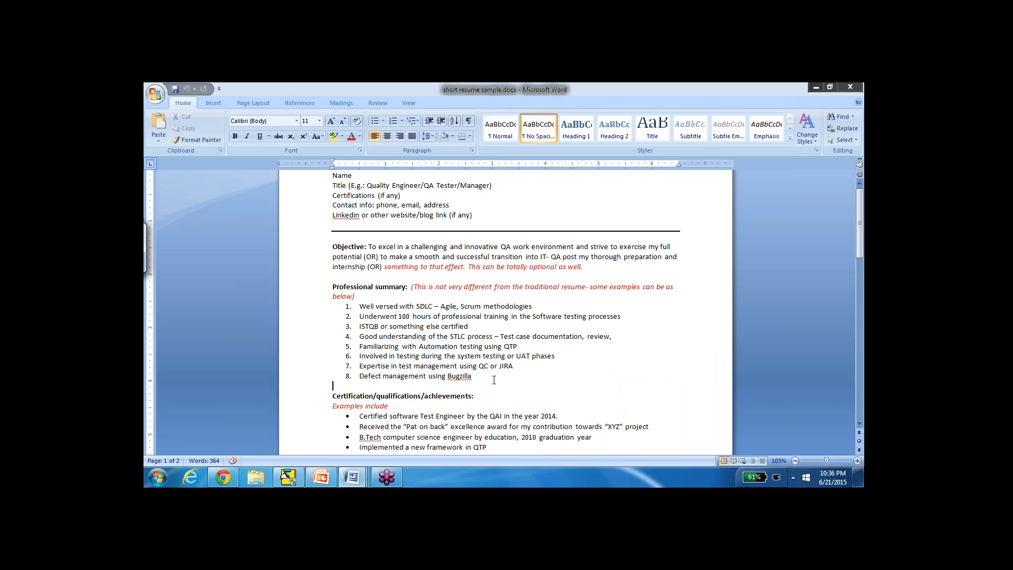
# - Scroll down through the resume document's objective, summary and certification sections
pyautogui.scroll(-3)
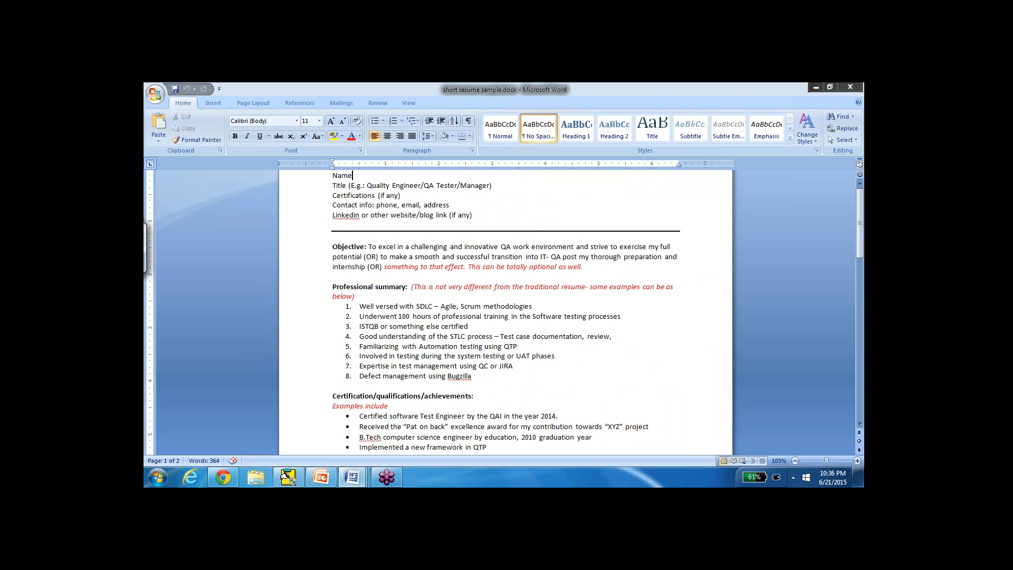
pyautogui.moveTo(351, 476)
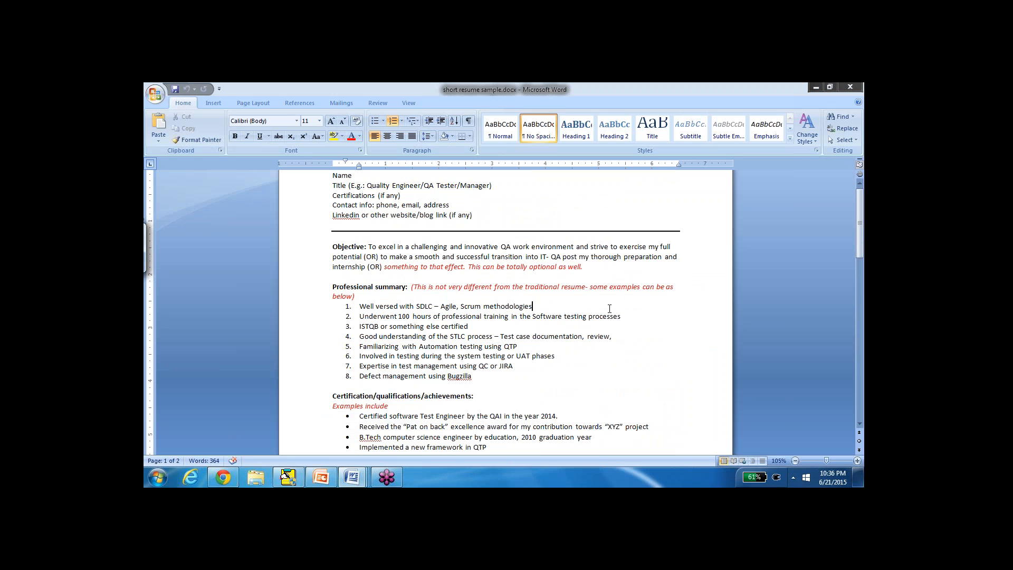
pyautogui.moveTo(352, 476)
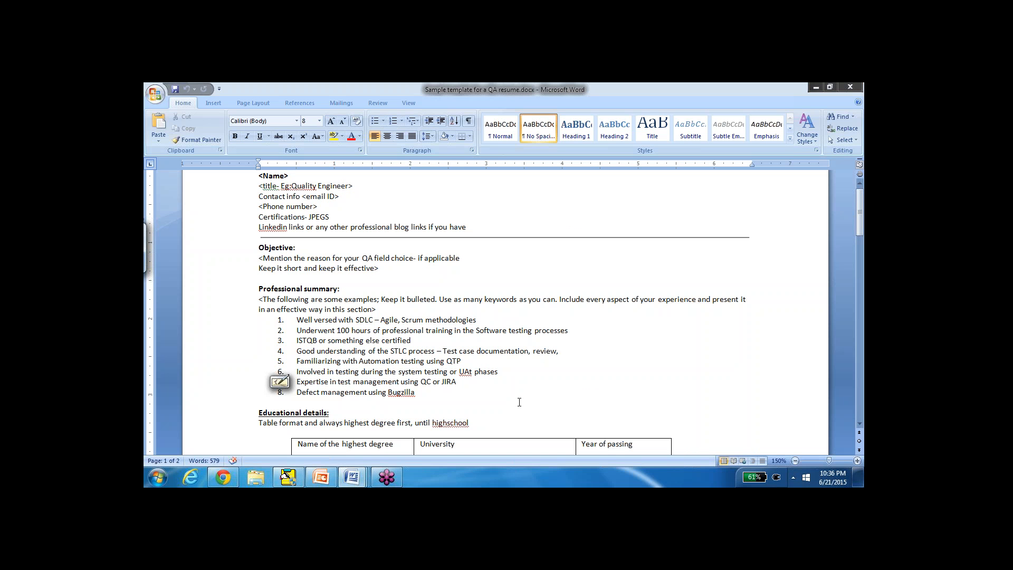
pyautogui.scroll(-3)
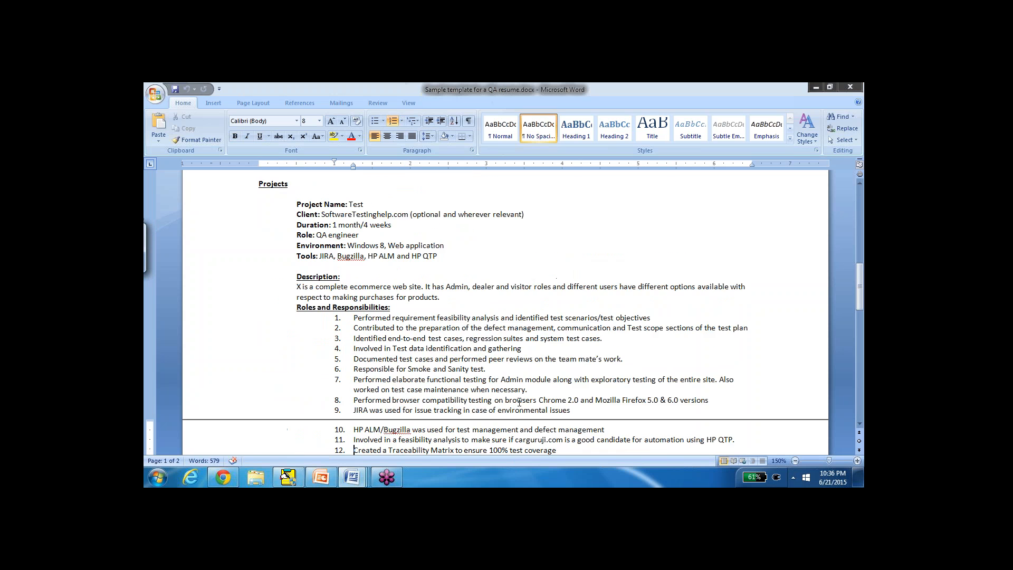
pyautogui.scroll(-3)
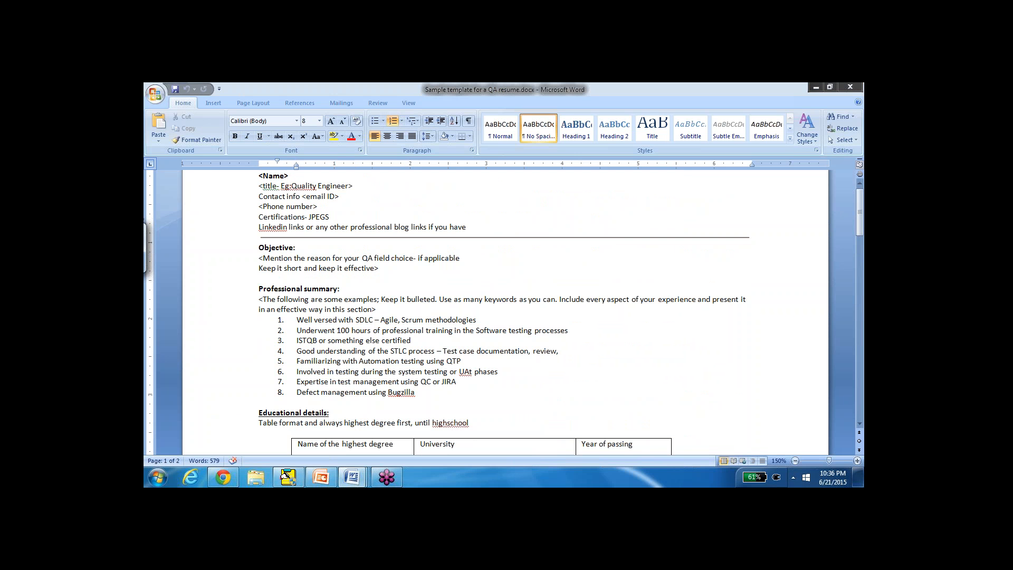
pyautogui.click(417, 392)
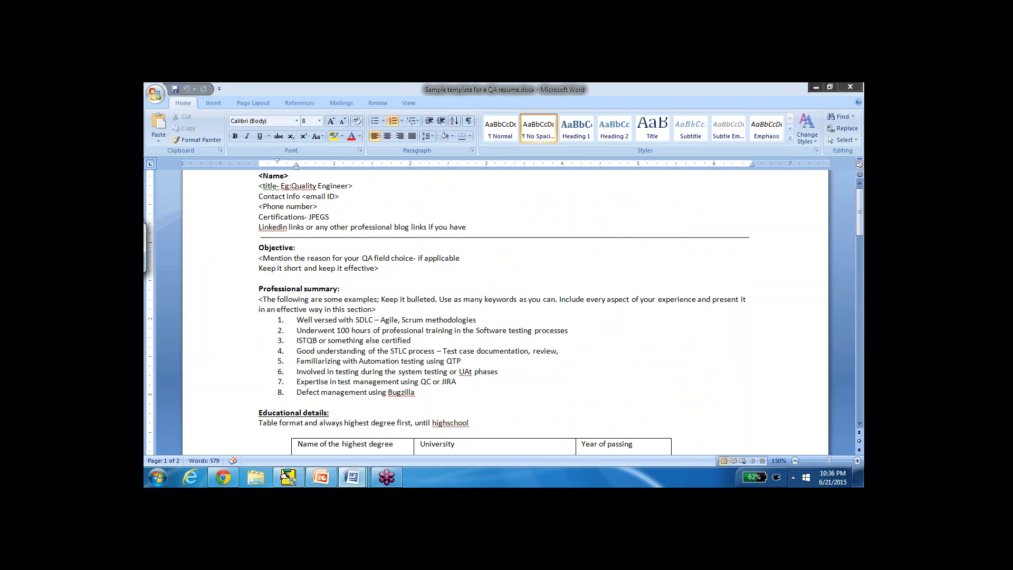
pyautogui.click(417, 392)
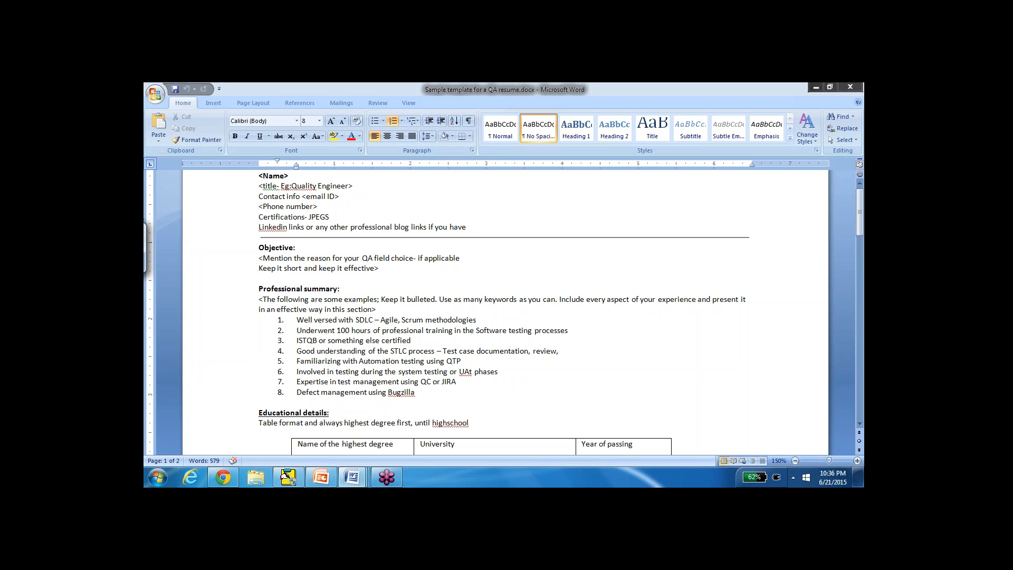
pyautogui.click(415, 391)
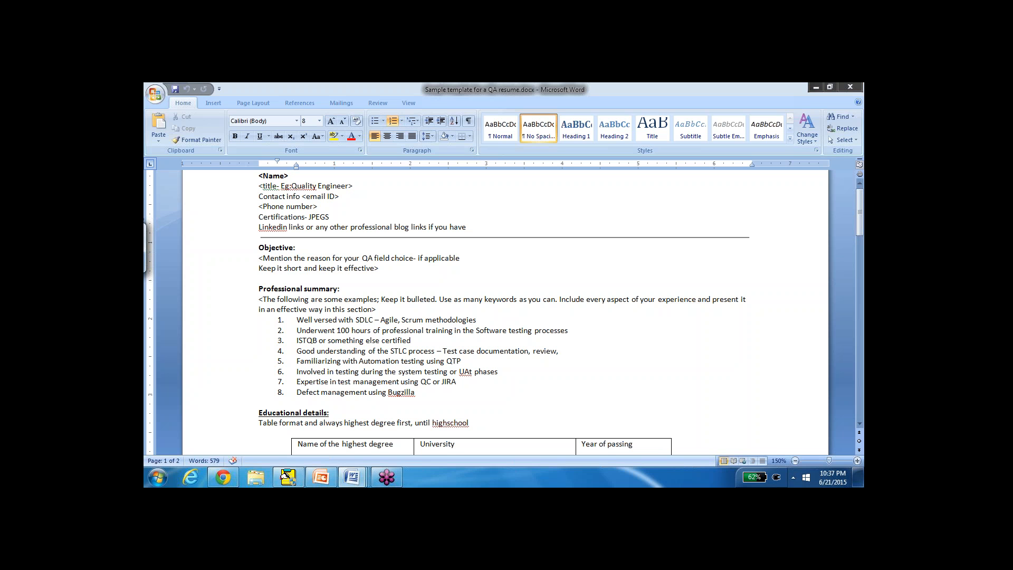
pyautogui.click(416, 392)
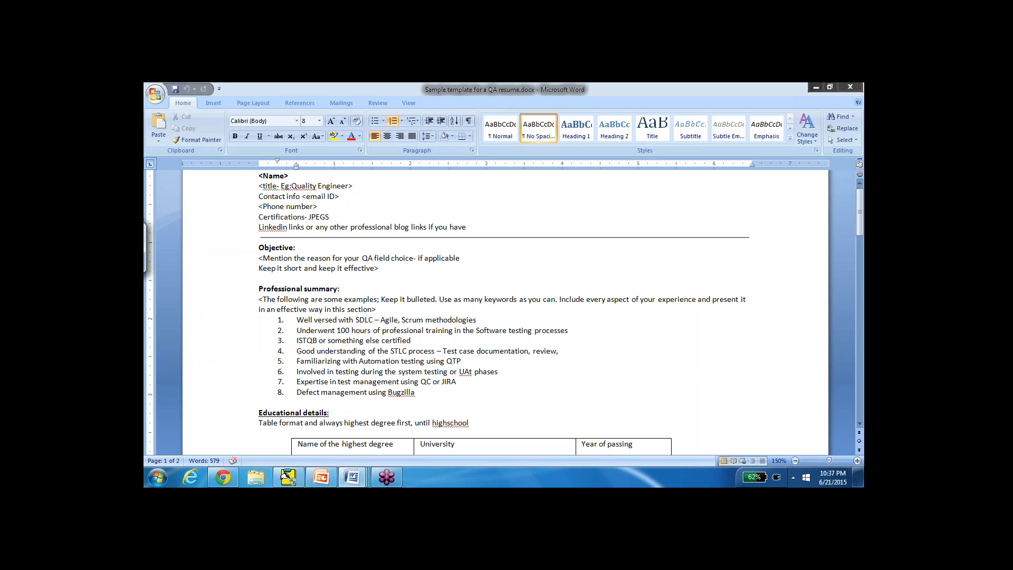
pyautogui.click(416, 392)
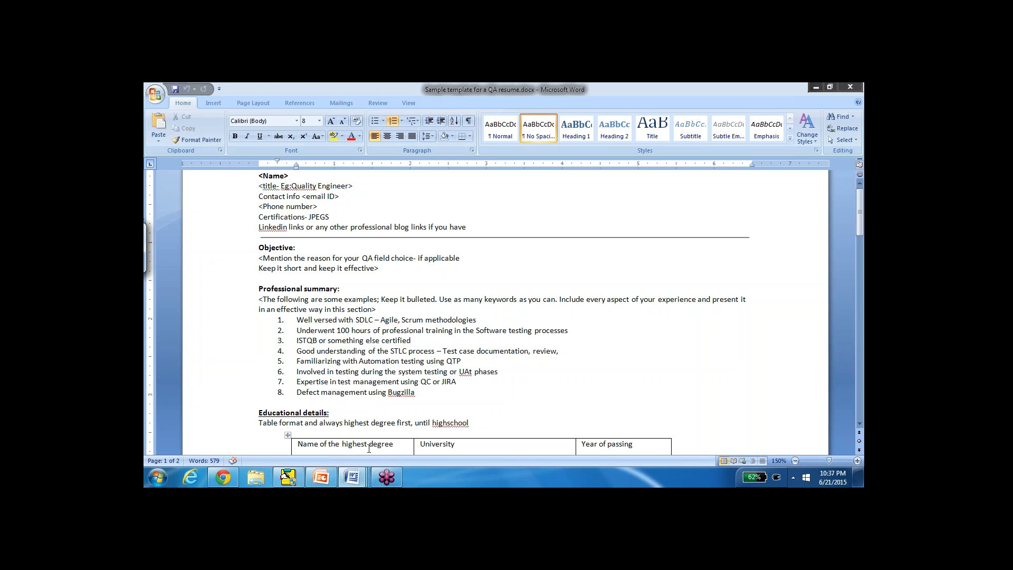
pyautogui.click(416, 392)
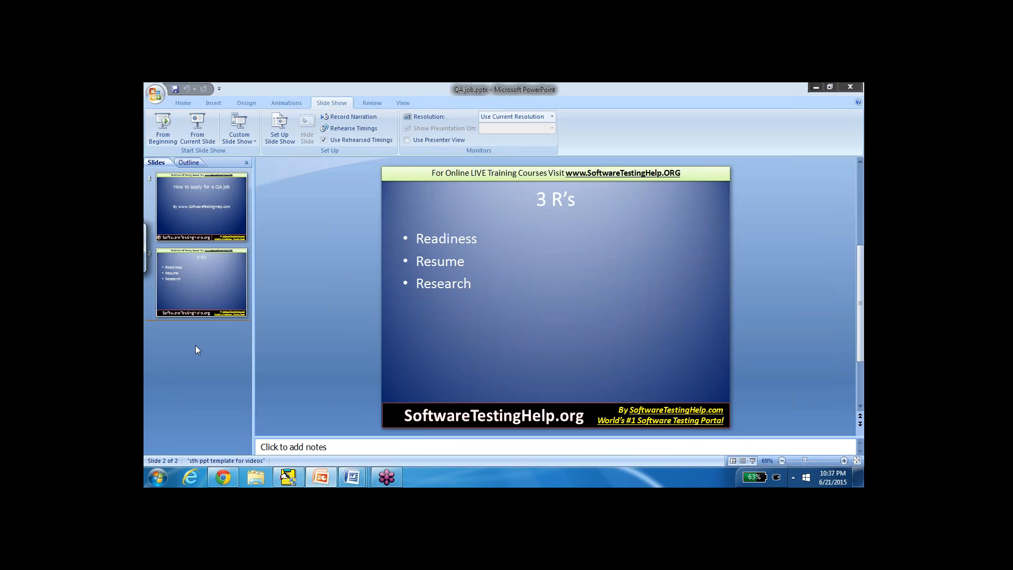
pyautogui.moveTo(242, 460)
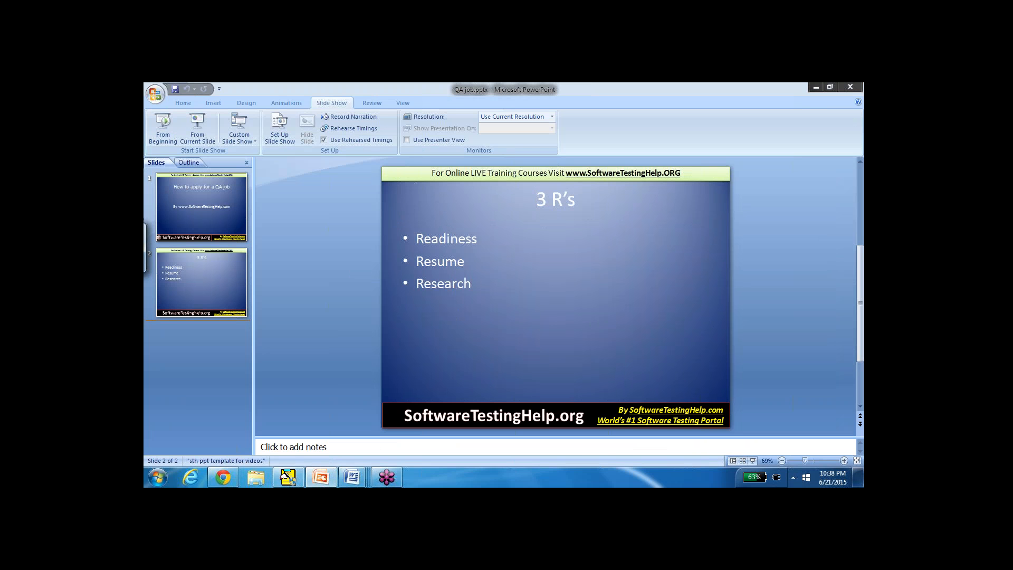
pyautogui.moveTo(503, 352)
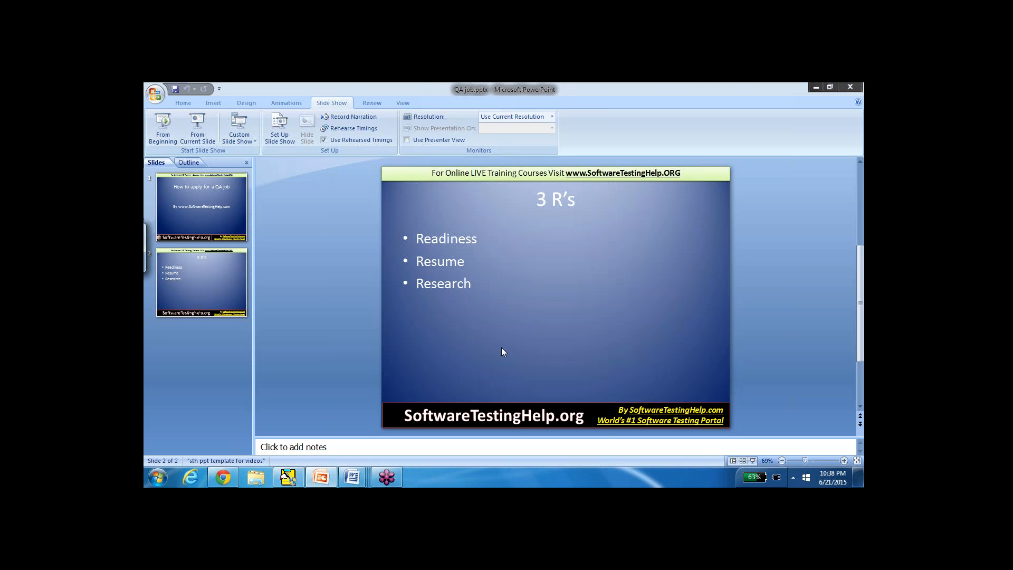
pyautogui.moveTo(287, 432)
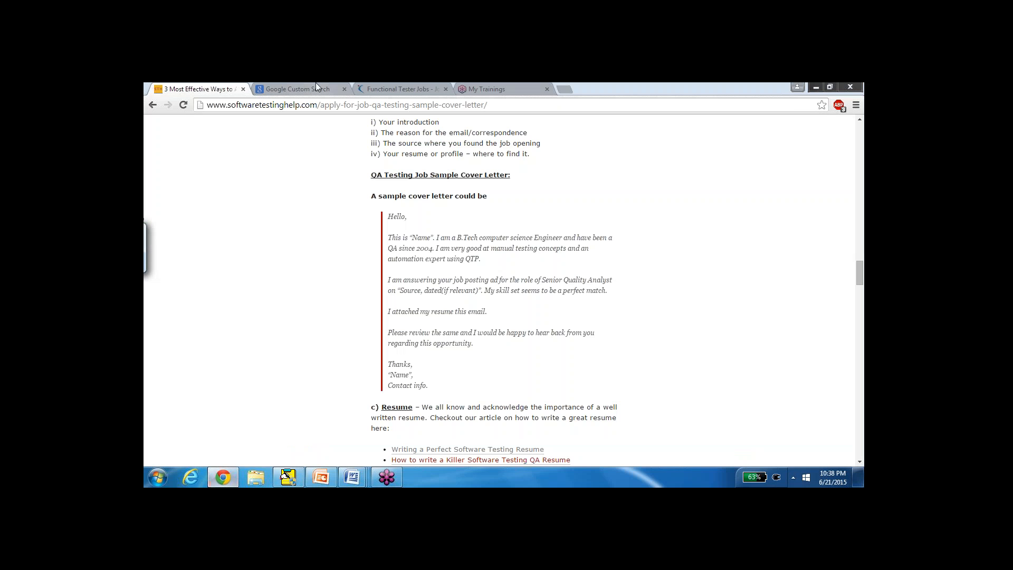
# - From the Functional Tester listings, search Naukri for QA tester jobs
pyautogui.click(400, 89)
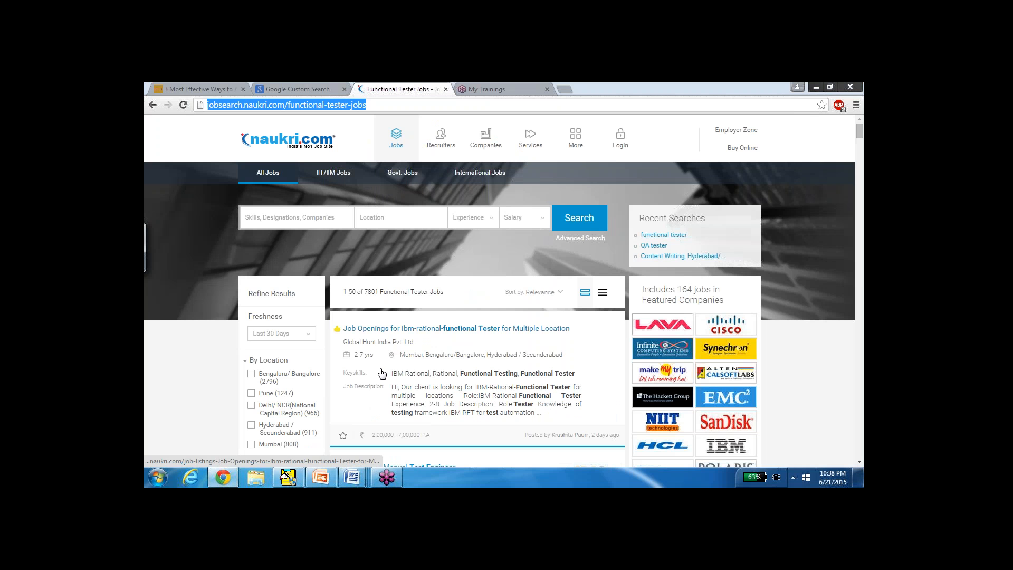
pyautogui.moveTo(448, 418)
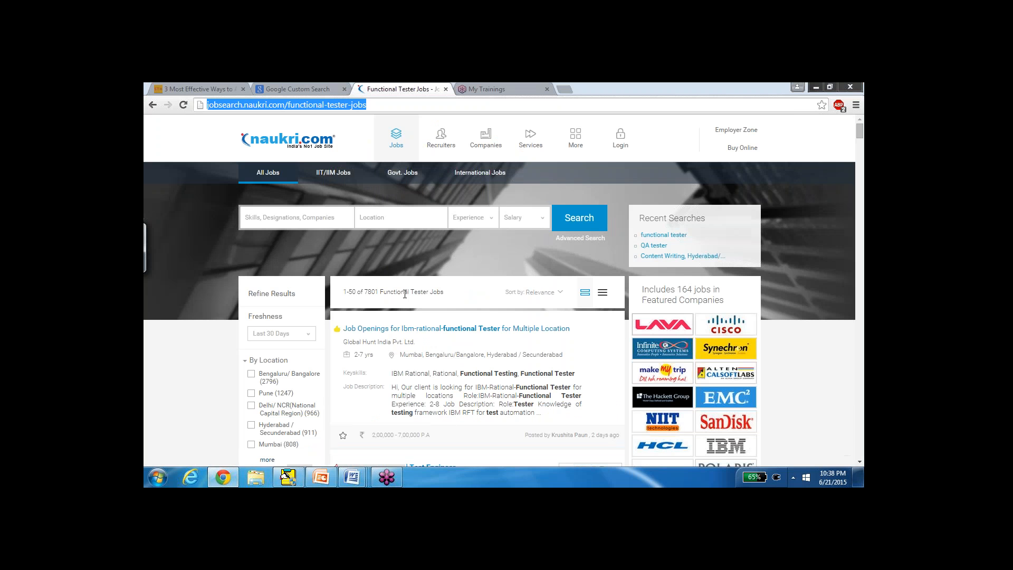
pyautogui.moveTo(454, 328)
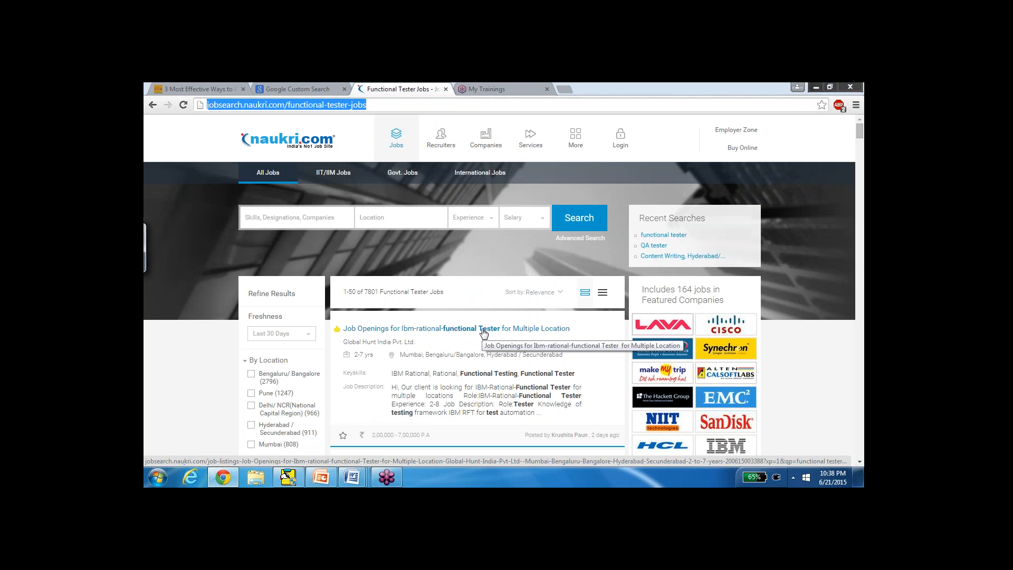
pyautogui.click(296, 217)
pyautogui.write('QA tester,')
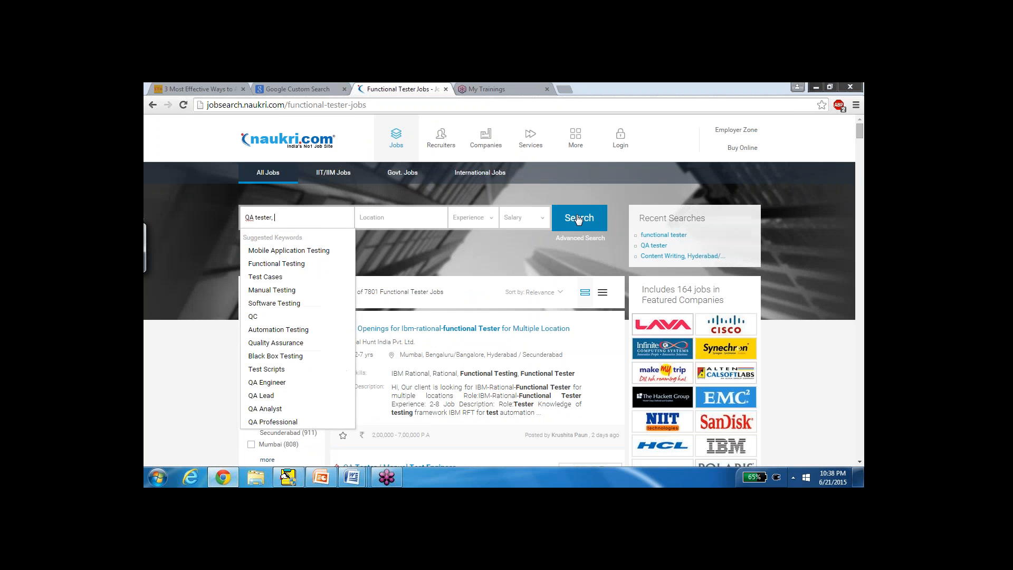
pyautogui.click(578, 217)
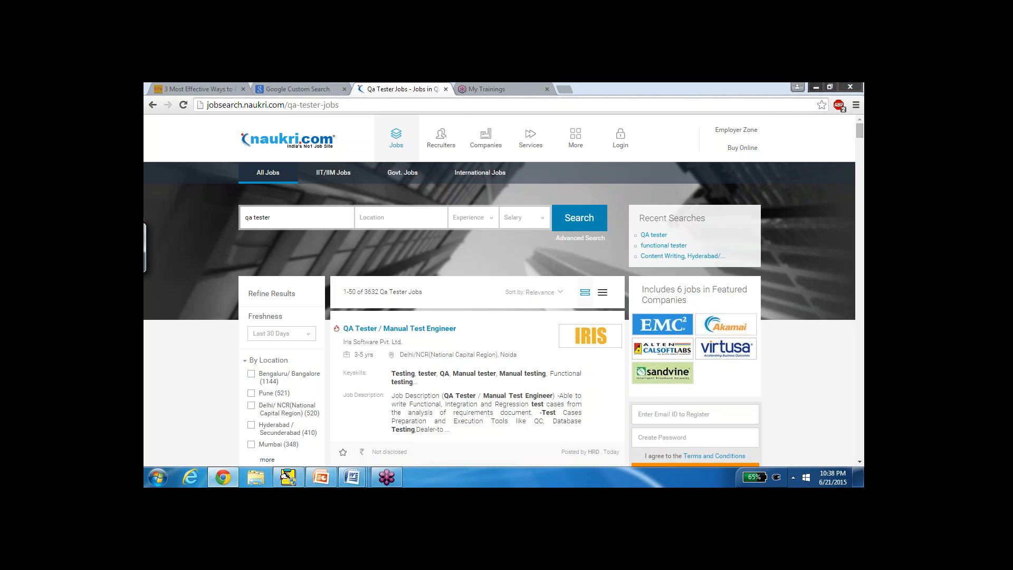
pyautogui.moveTo(395, 304)
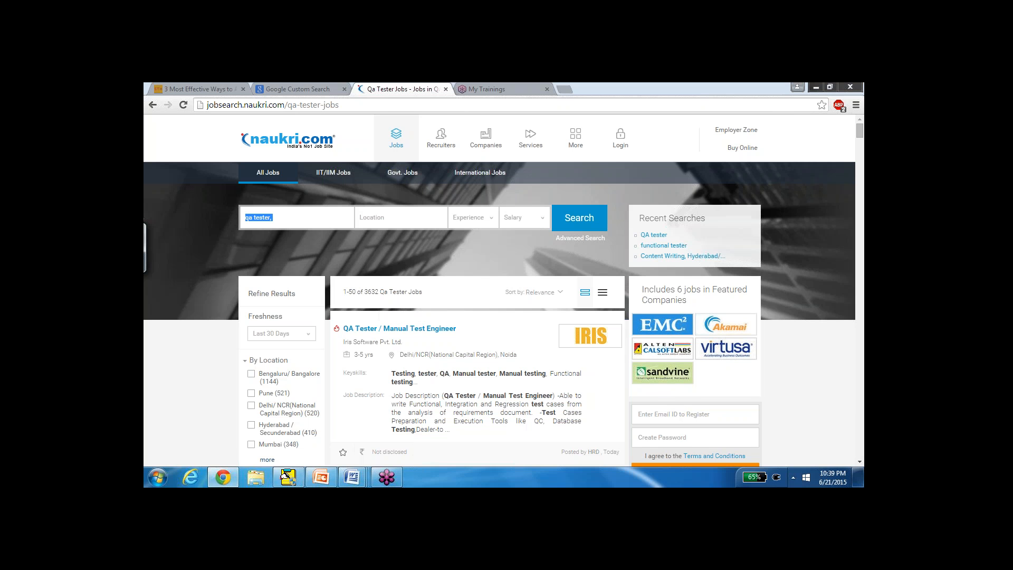
# - Change the keyword back to Functional Tester and rerun the search, listing 7801 jobs
pyautogui.write('fucnt')
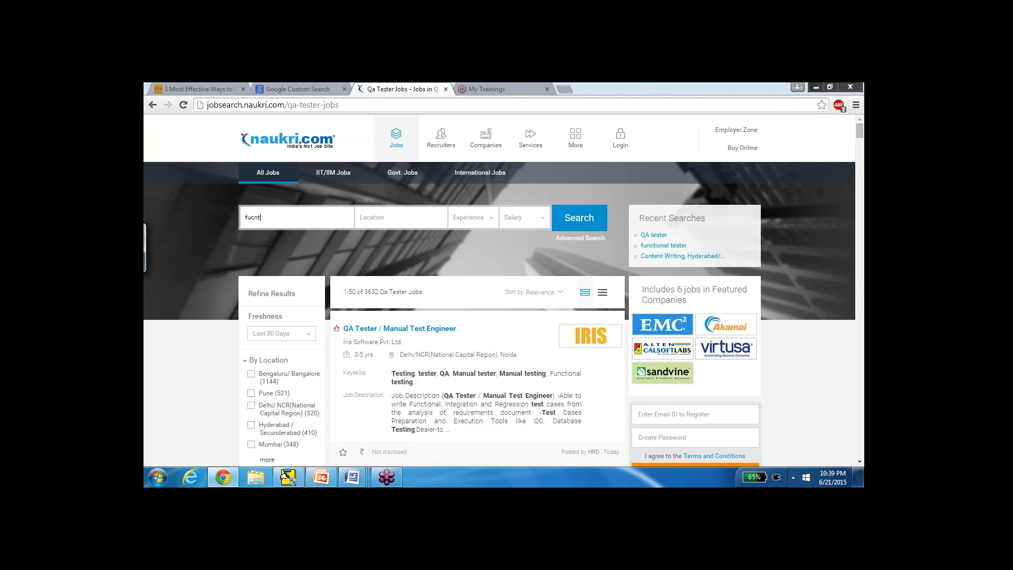
pyautogui.write('fun')
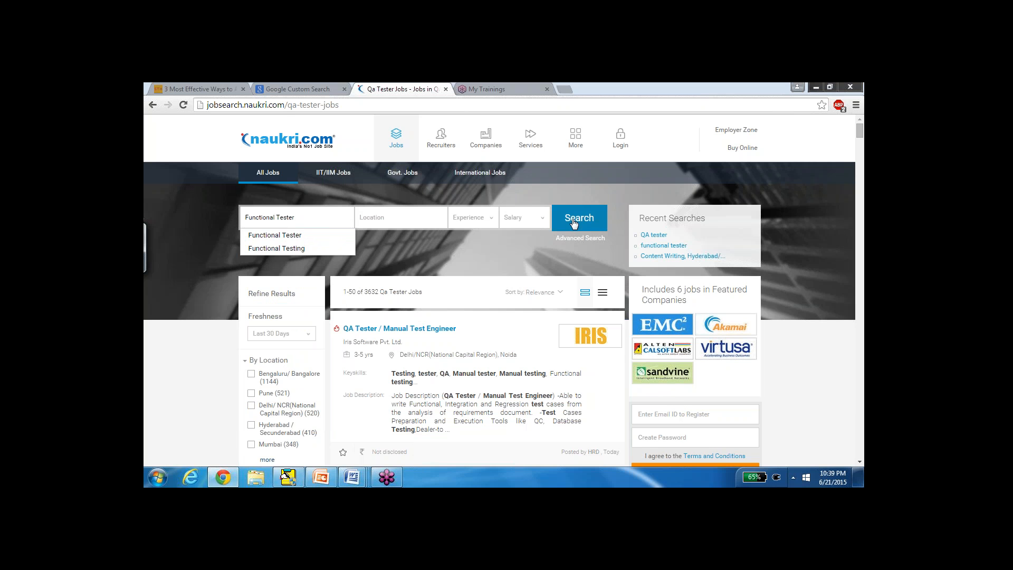
pyautogui.click(578, 216)
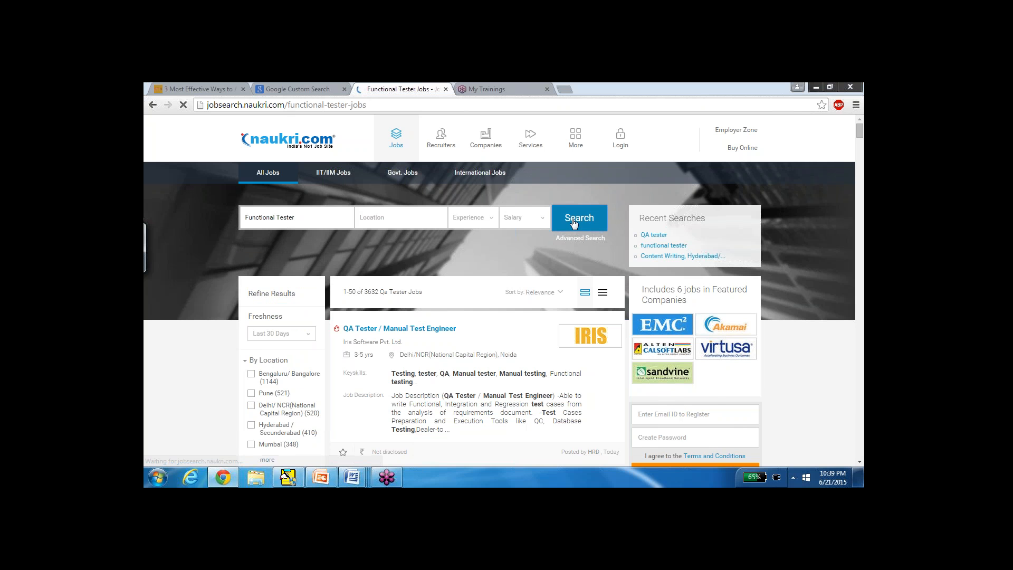
pyautogui.click(578, 217)
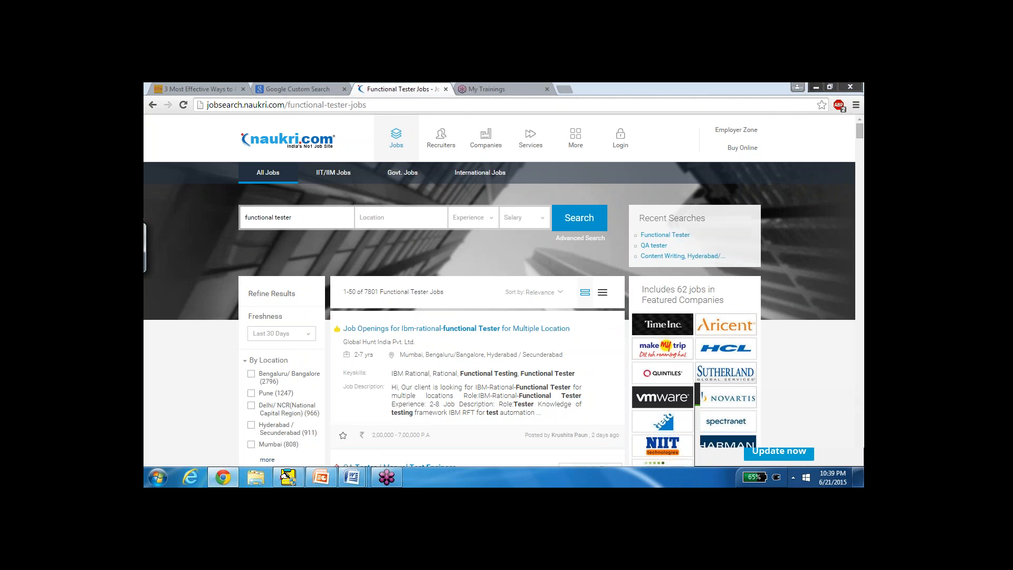
pyautogui.moveTo(856, 405)
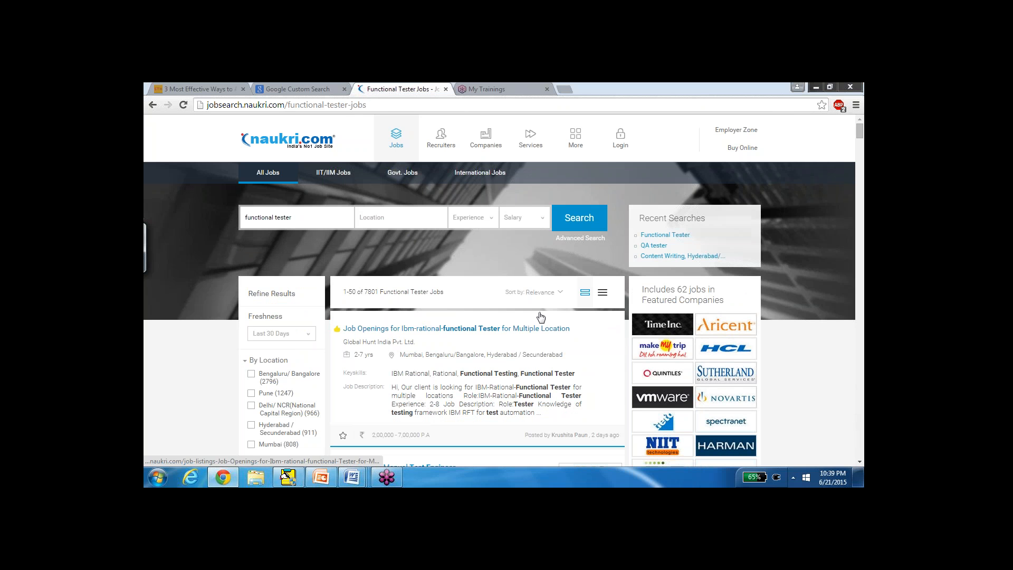
pyautogui.write(',')
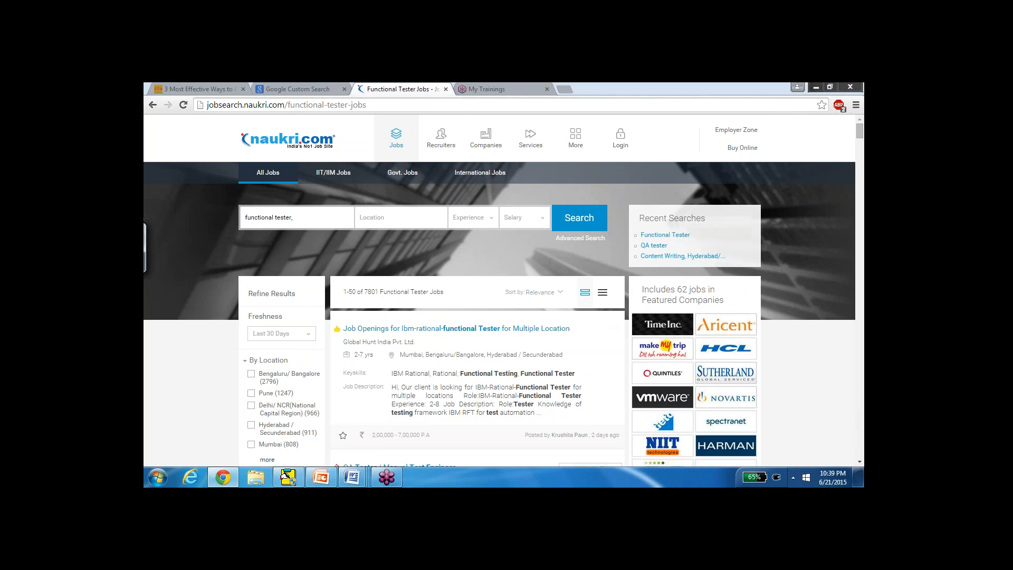
pyautogui.moveTo(475, 331)
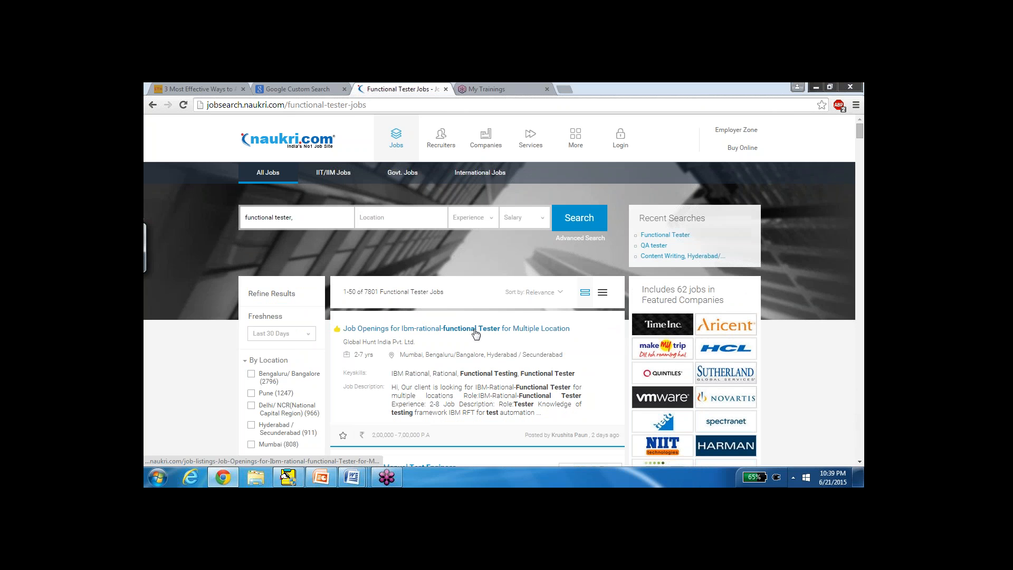
# - Return to the softwaretestinghelp.com QA Testing Job Sample Cover Letter text
pyautogui.click(296, 217)
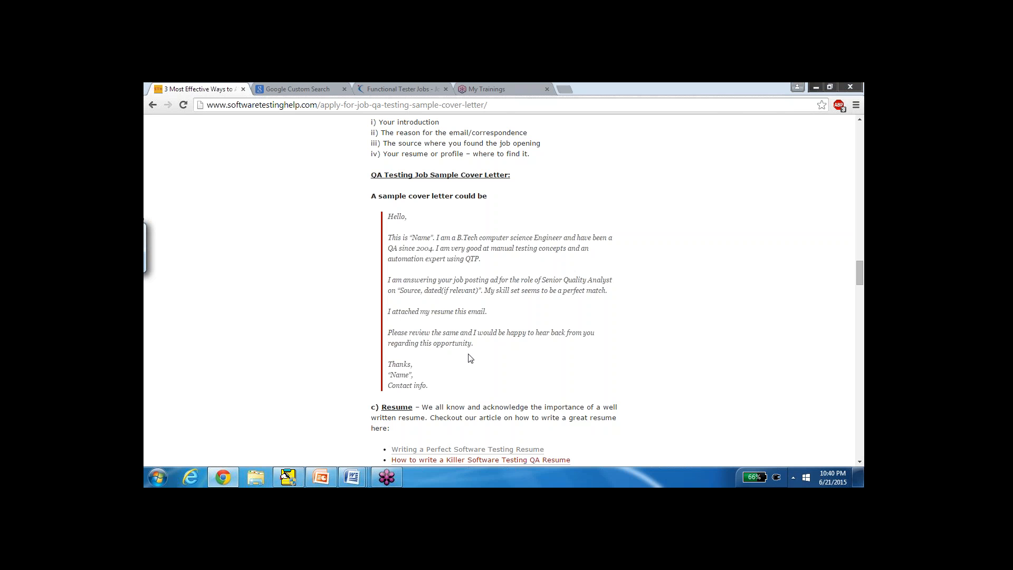
pyautogui.moveTo(455, 397)
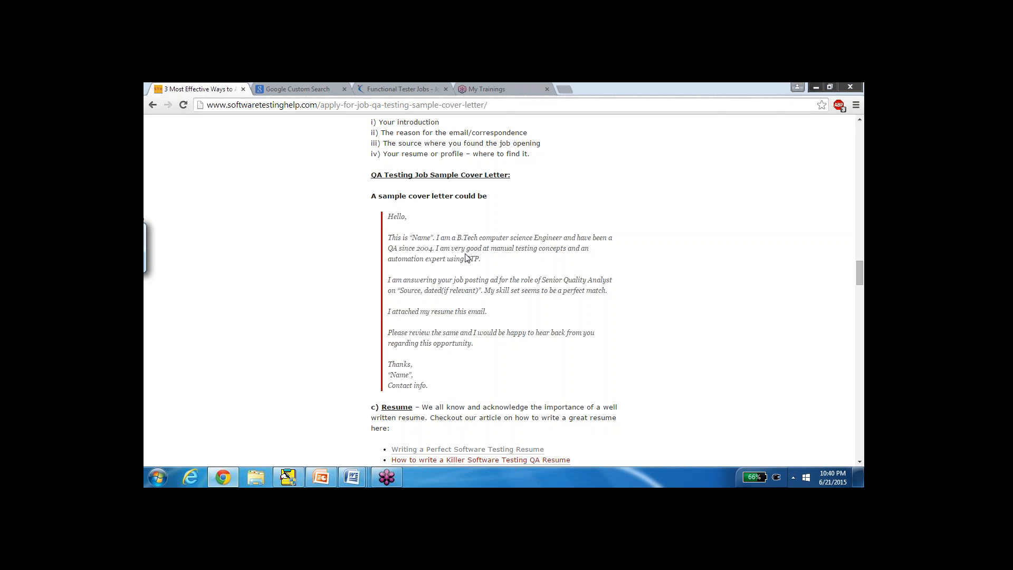
pyautogui.moveTo(461, 286)
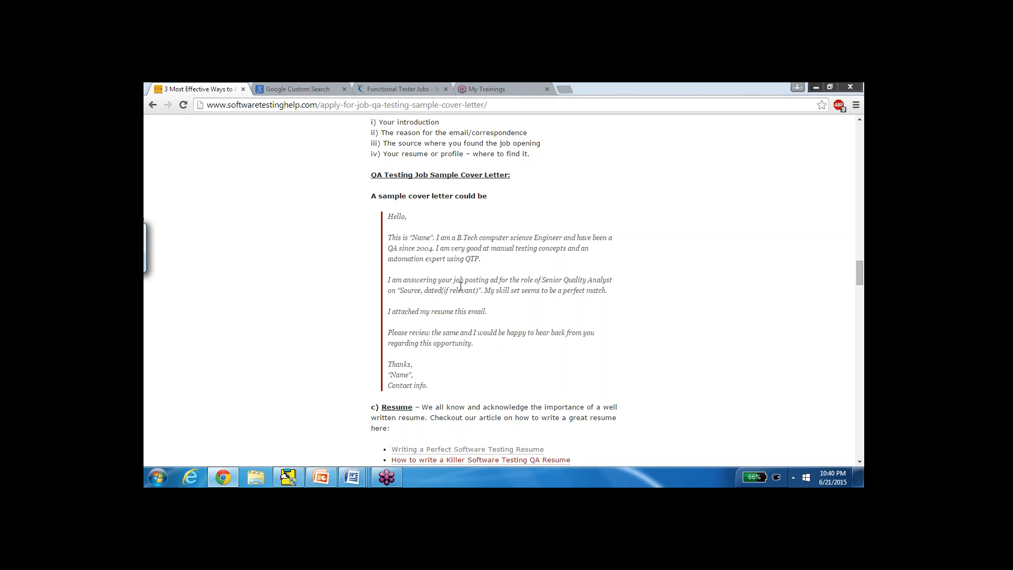
pyautogui.moveTo(460, 285)
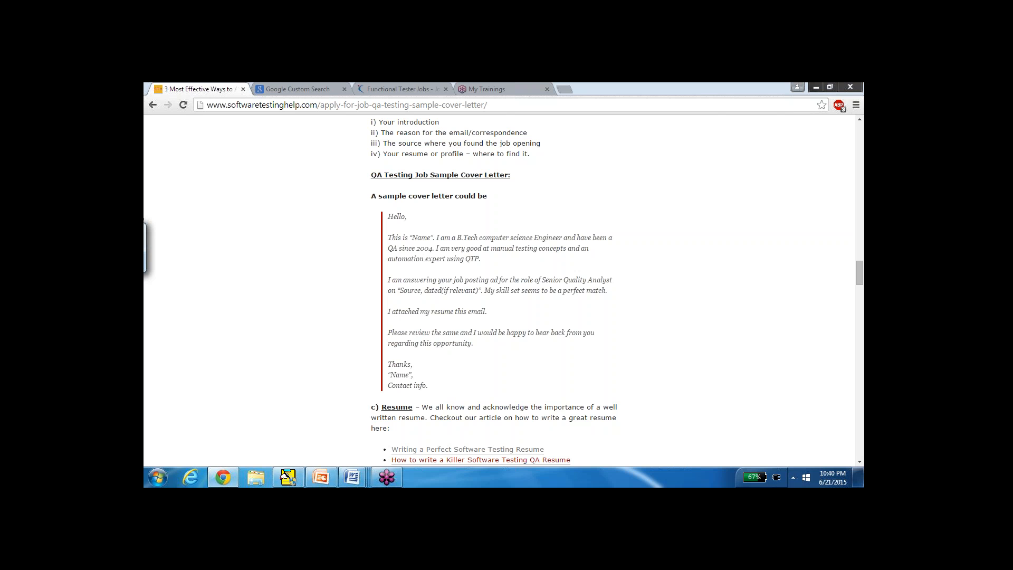
# - Return to Naukri's Functional Tester results and delete the trailing comma from the search term
pyautogui.click(402, 89)
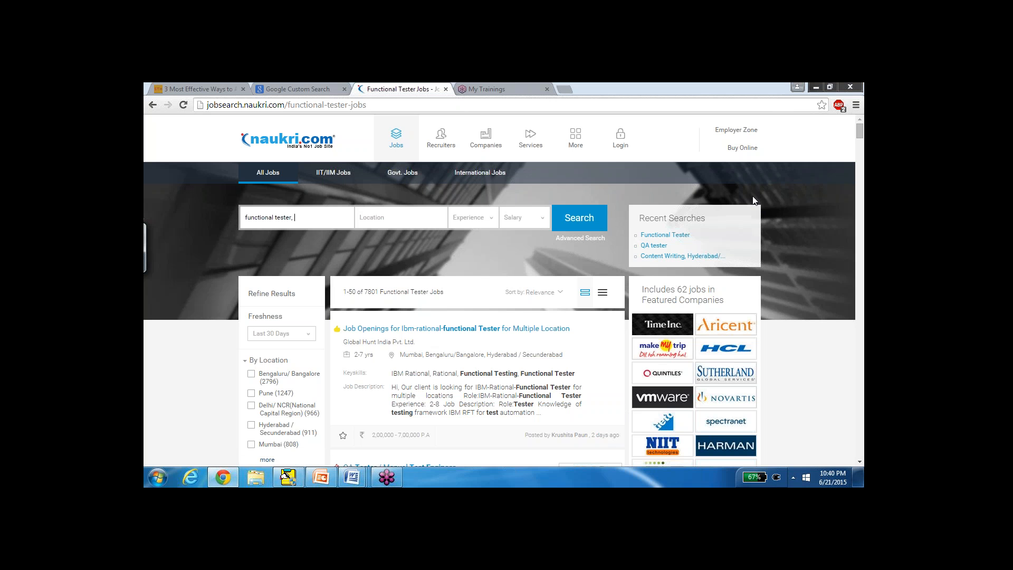
pyautogui.moveTo(743, 152)
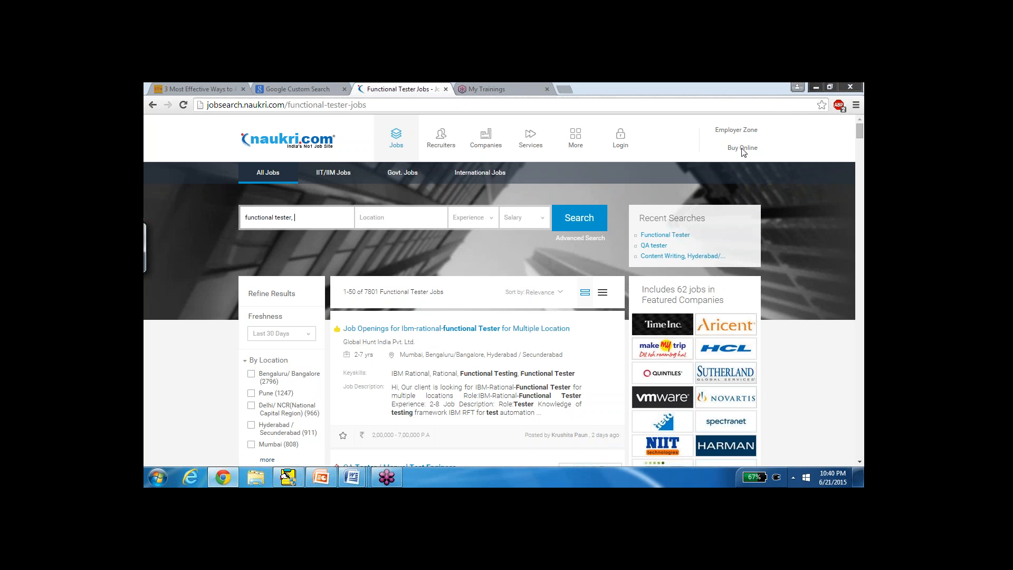
pyautogui.press('Backspace')
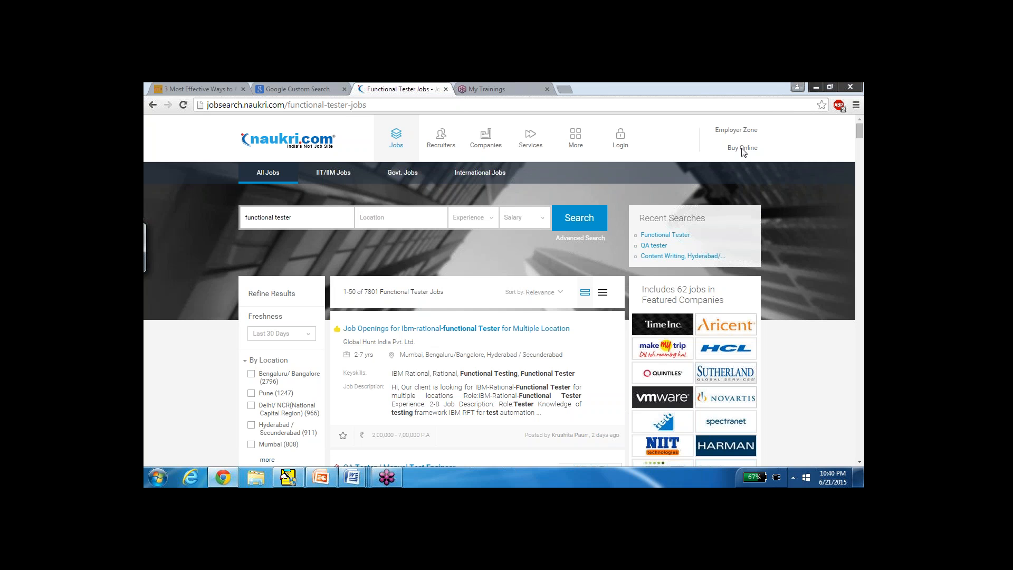
pyautogui.click(287, 477)
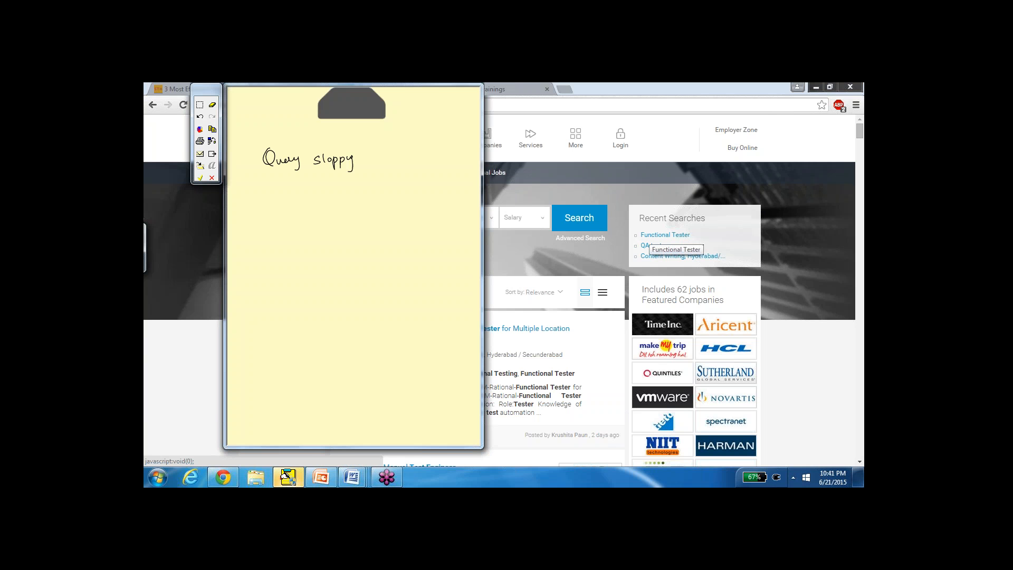
# - Underline 'Query sloppy' and handwrite HR/company name, spelling, formatting, grammar and Skill set
pyautogui.moveTo(265, 173); pyautogui.dragTo(346, 171)
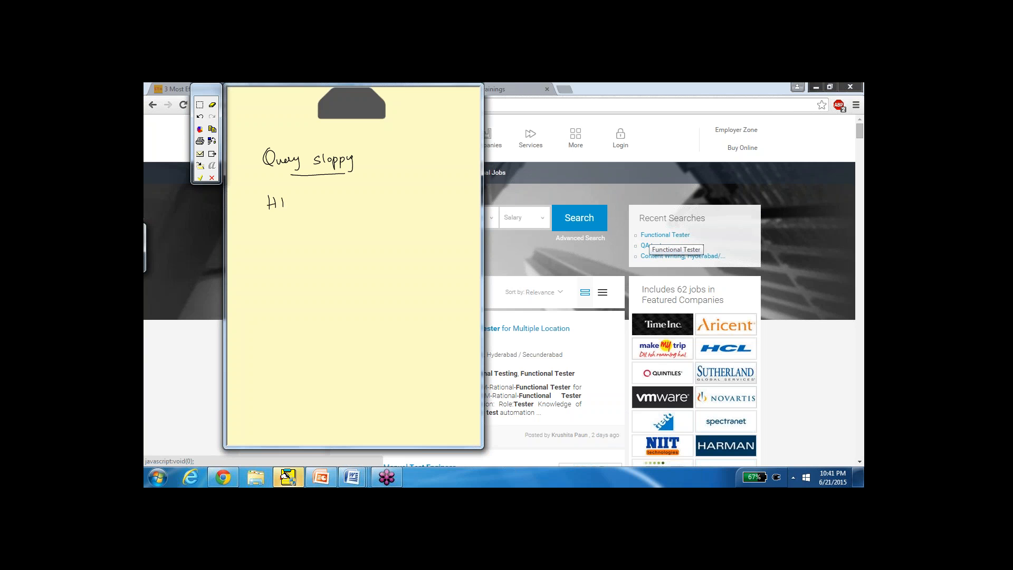
pyautogui.write('HR| companyname')
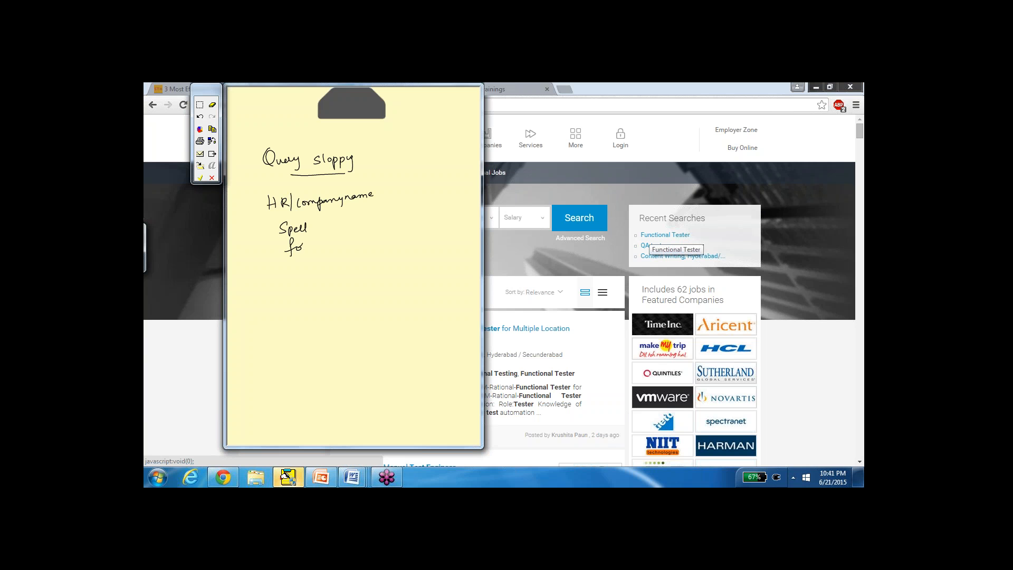
pyautogui.moveTo(290, 247); pyautogui.dragTo(345, 244)
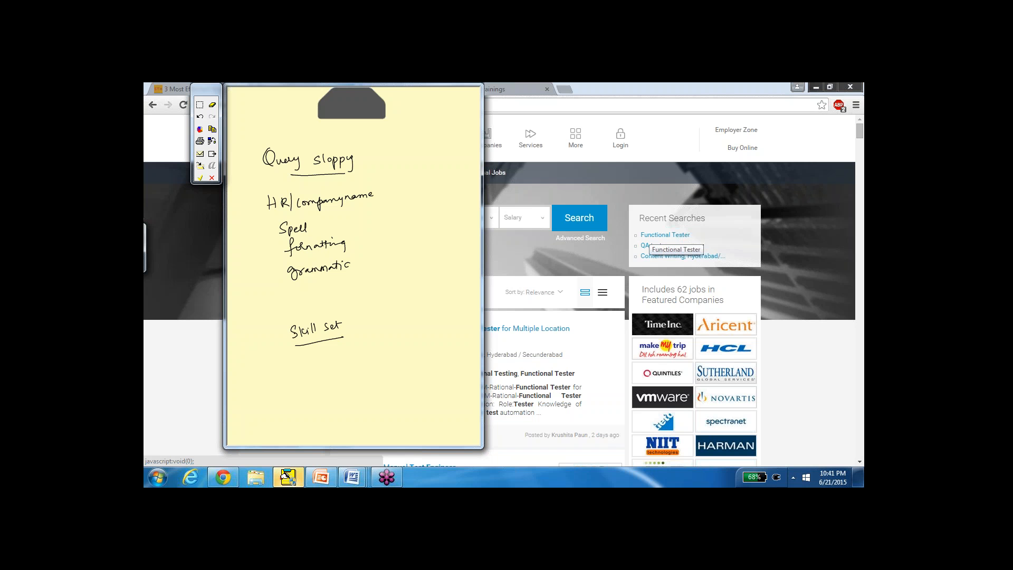
# - Write '– 75–80%' beside Skill set and circle the figure
pyautogui.moveTo(368, 320); pyautogui.dragTo(381, 313)
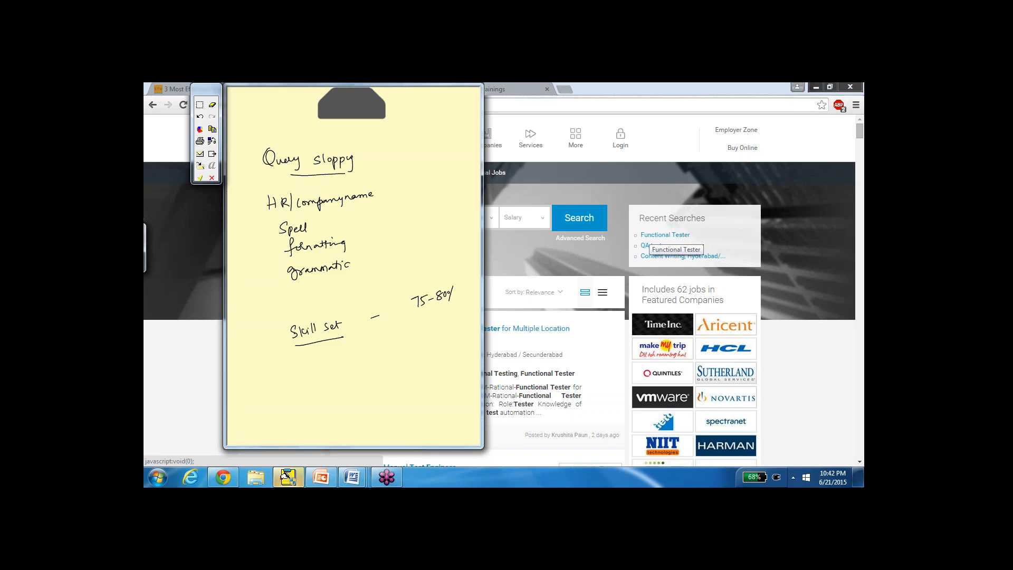
pyautogui.moveTo(407, 294); pyautogui.dragTo(468, 297)
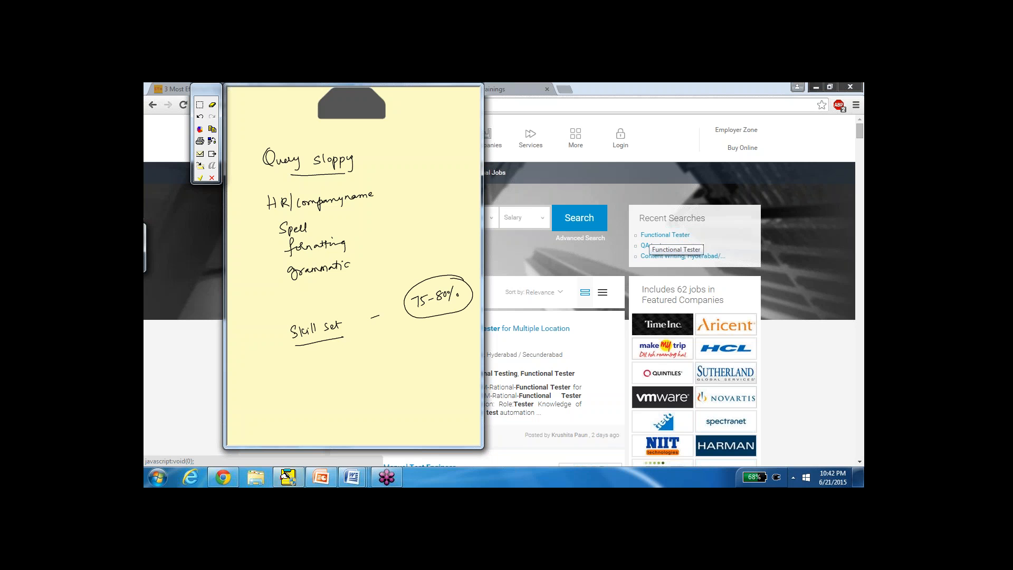